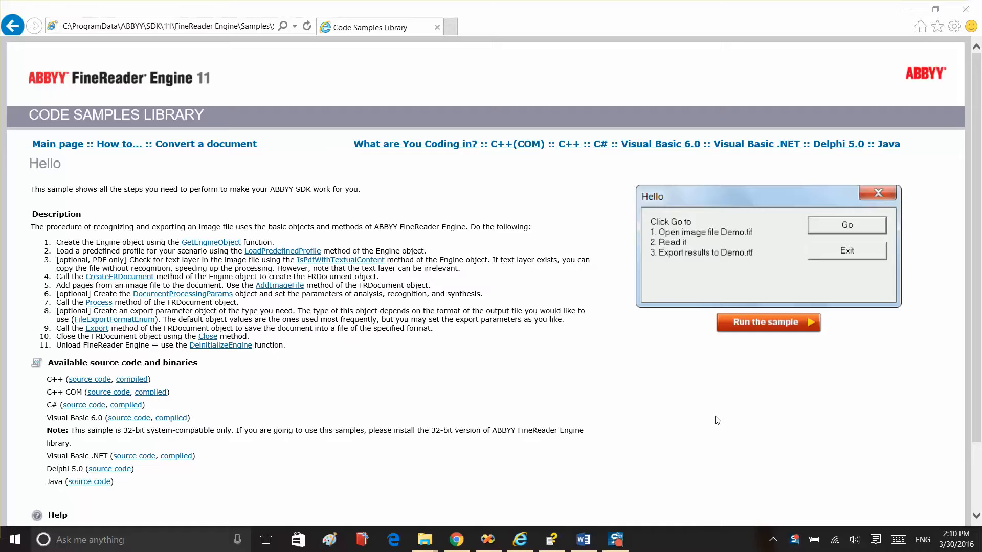
pyautogui.moveTo(685, 413)
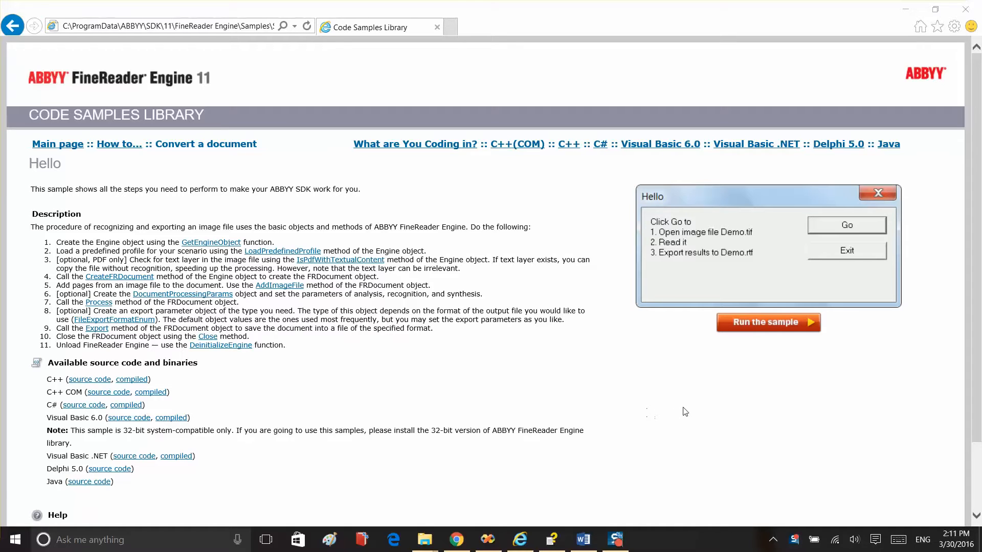
pyautogui.moveTo(745, 330)
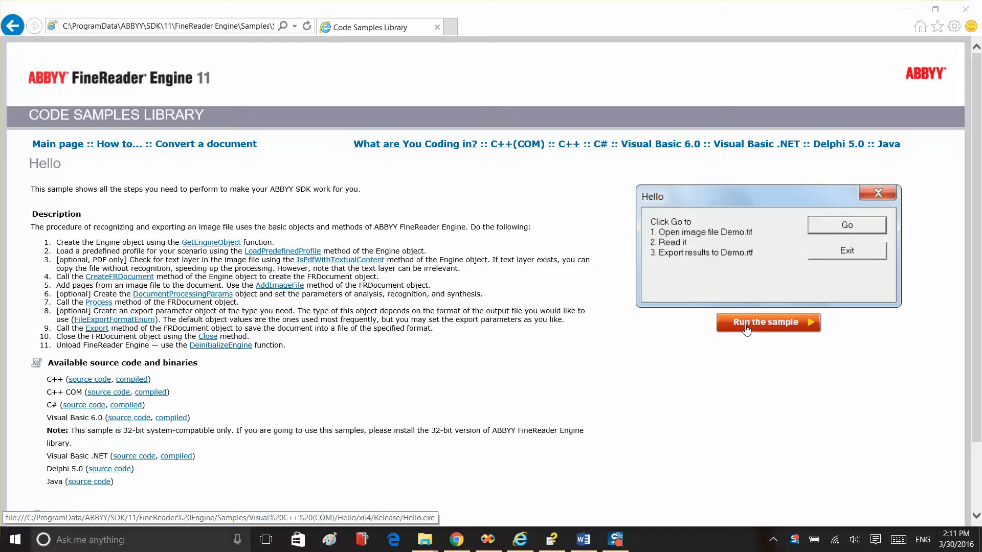
pyautogui.moveTo(551, 363)
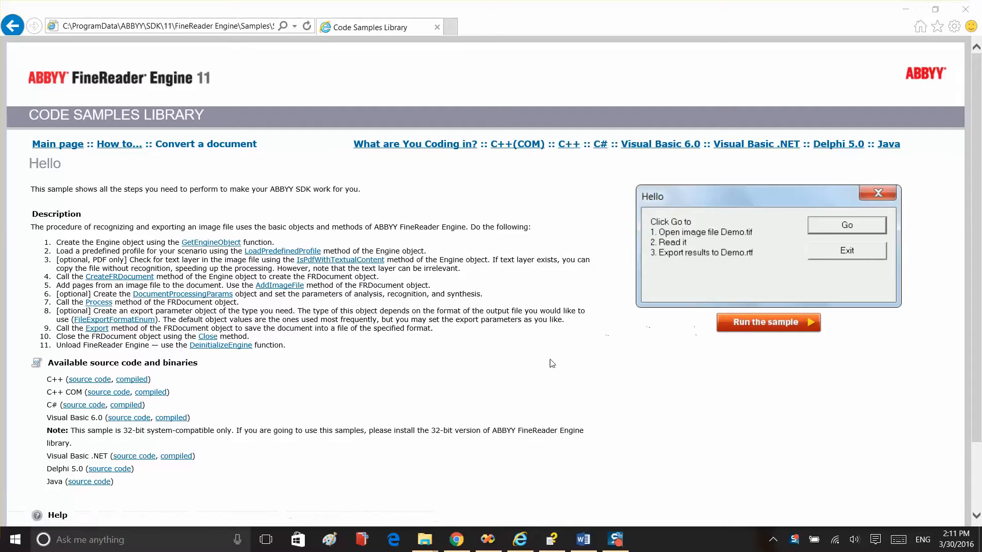
pyautogui.moveTo(97, 328)
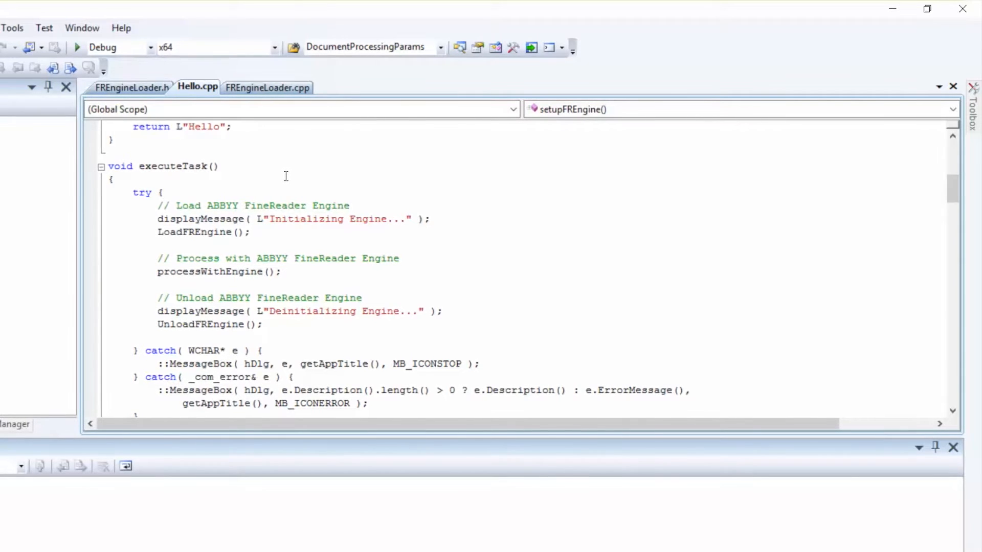
pyautogui.moveTo(342, 146)
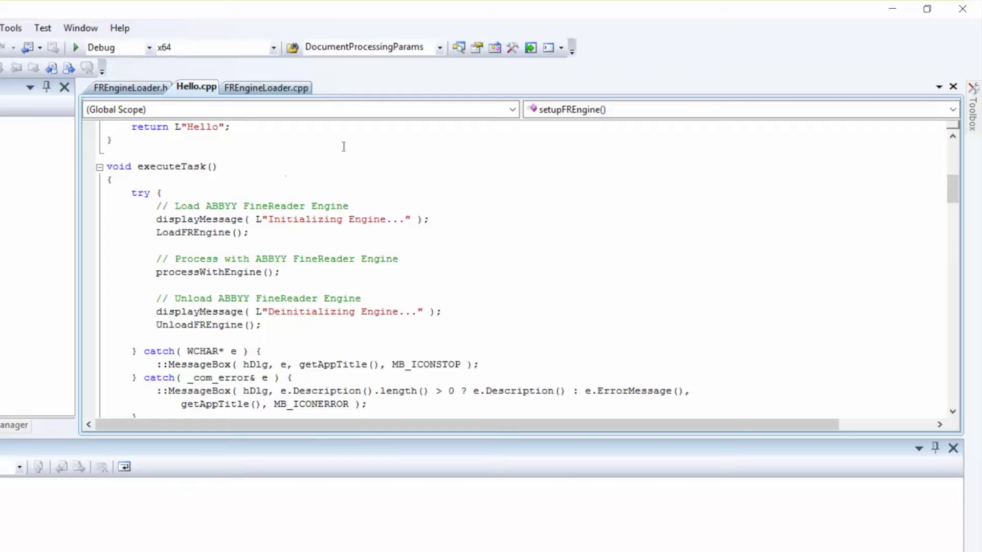
# Follow the 'Load ABBYY FineReader Engine' comment into FREngineLoader.cpp and locate the GetEngineObject call.
pyautogui.doubleClick(263, 206)
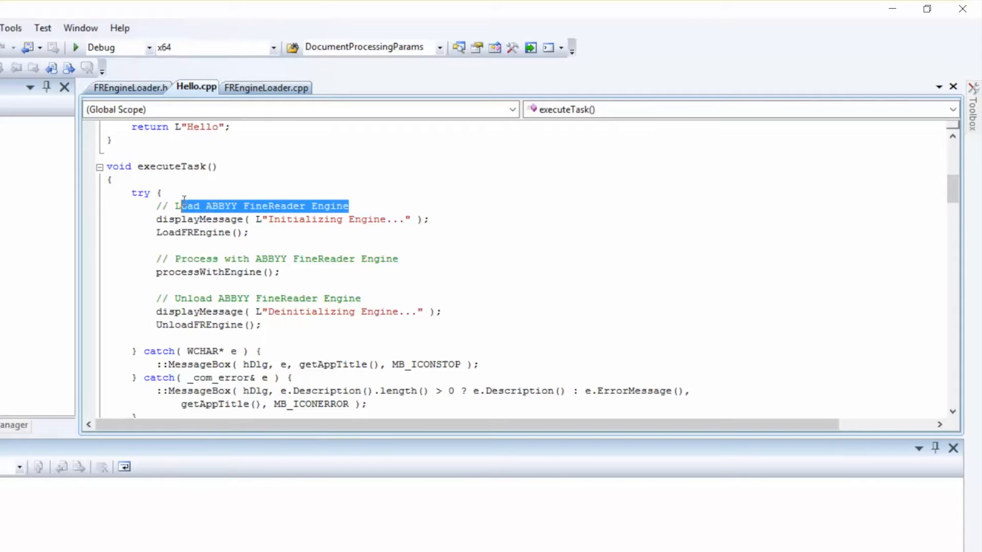
pyautogui.moveTo(265, 88)
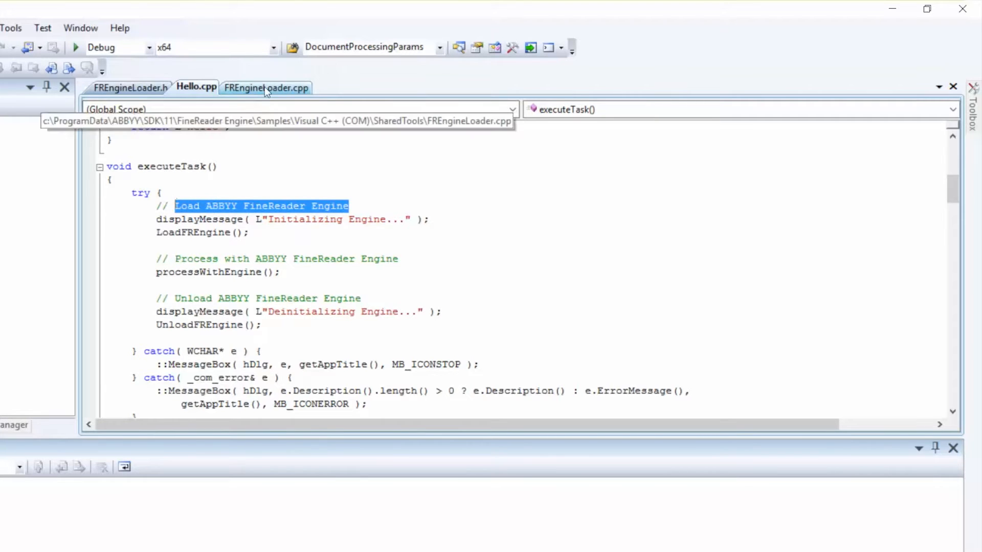
pyautogui.click(266, 88)
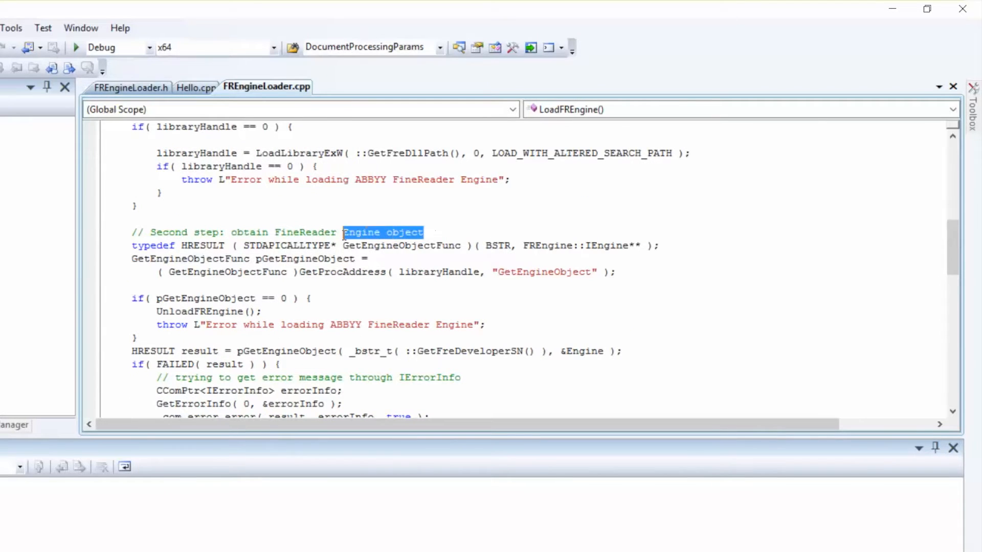
pyautogui.scroll(-3)
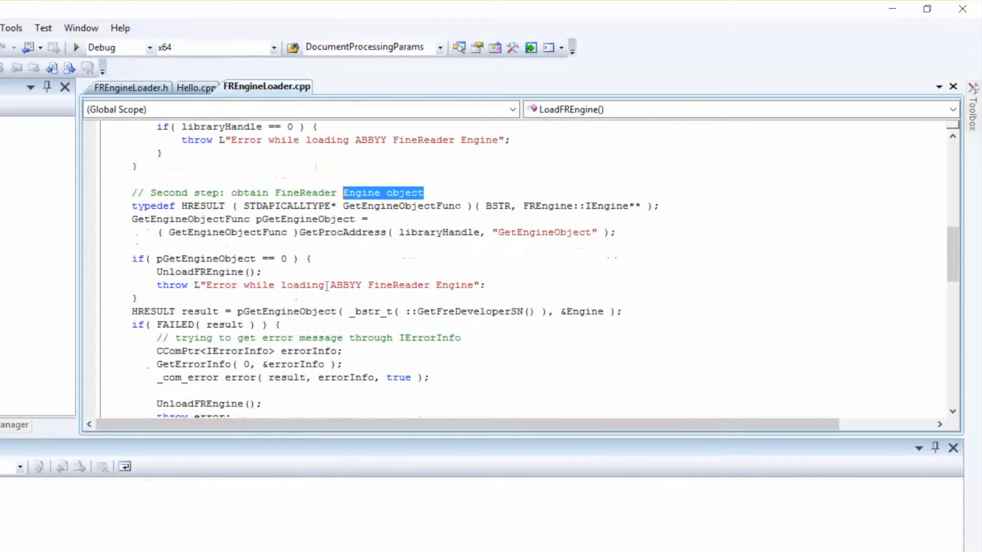
pyautogui.doubleClick(296, 311)
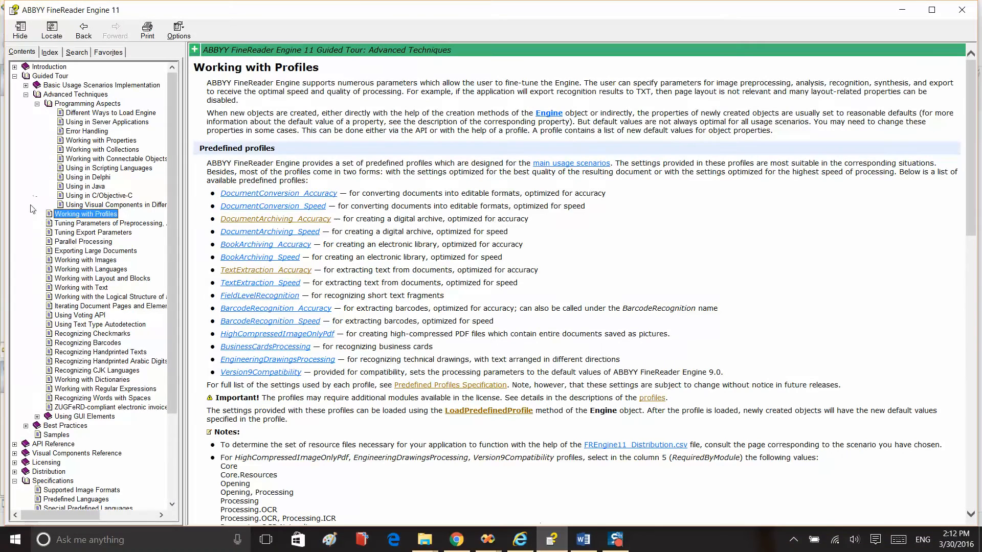
pyautogui.moveTo(114, 116)
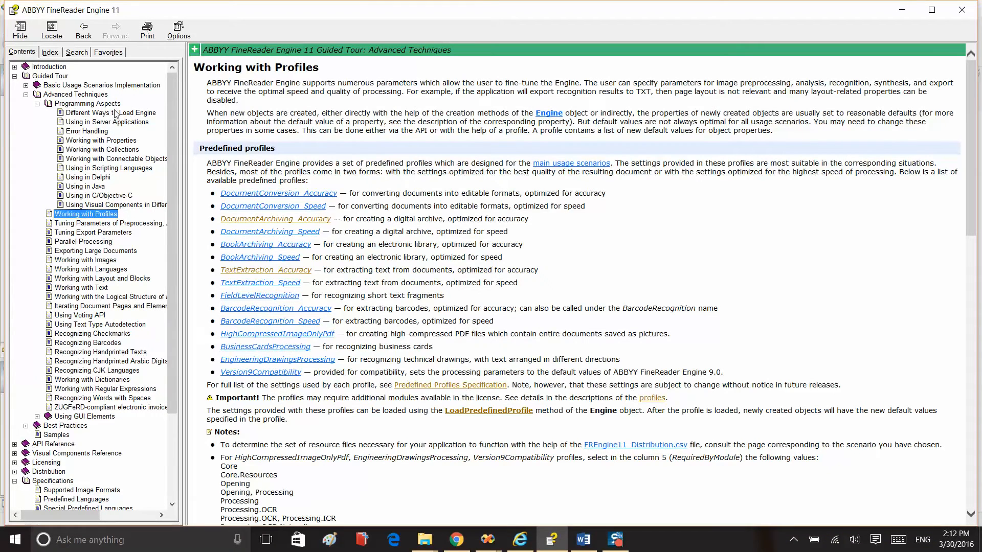
pyautogui.click(110, 113)
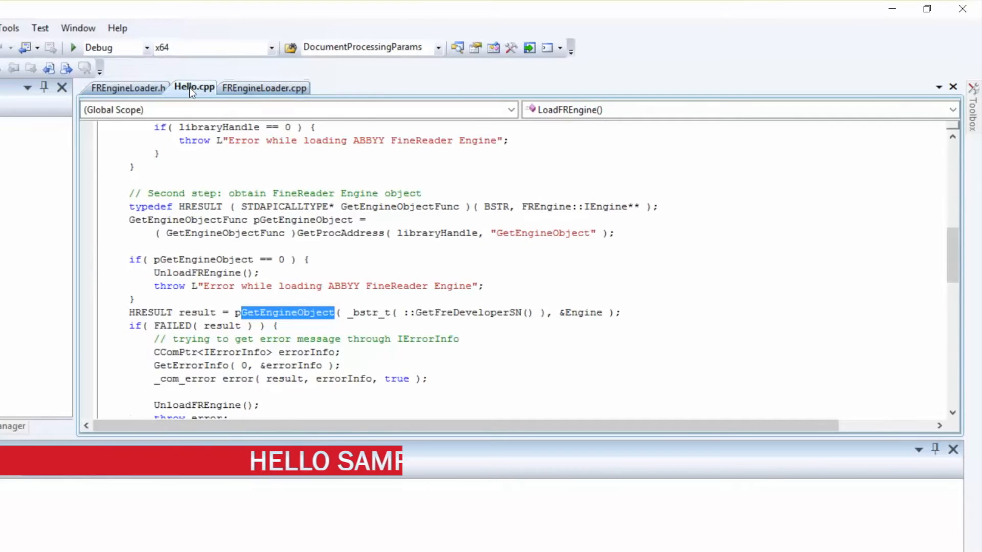
# Scroll Hello.cpp back up to the executeTask load, process and unload engine steps.
pyautogui.scroll(3)
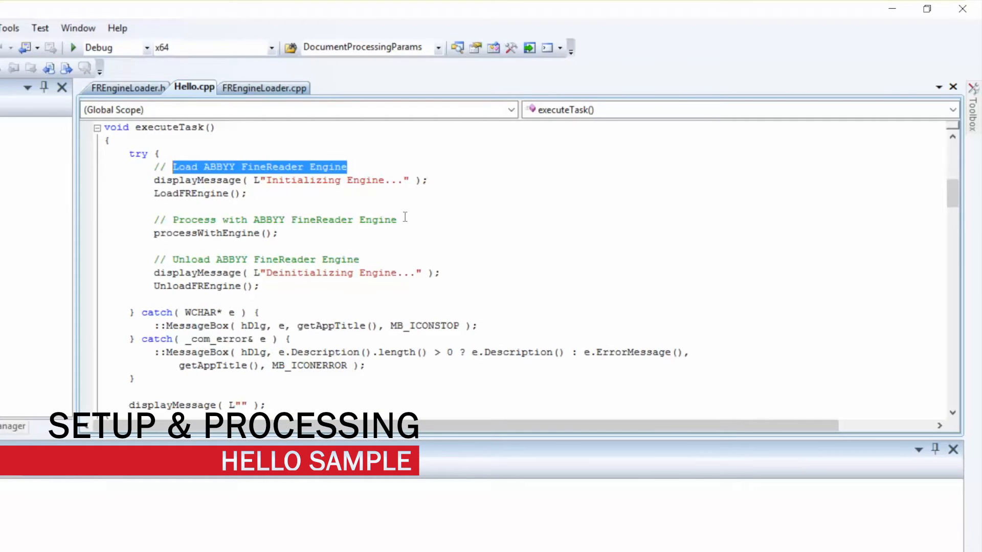
pyautogui.moveTo(289, 240)
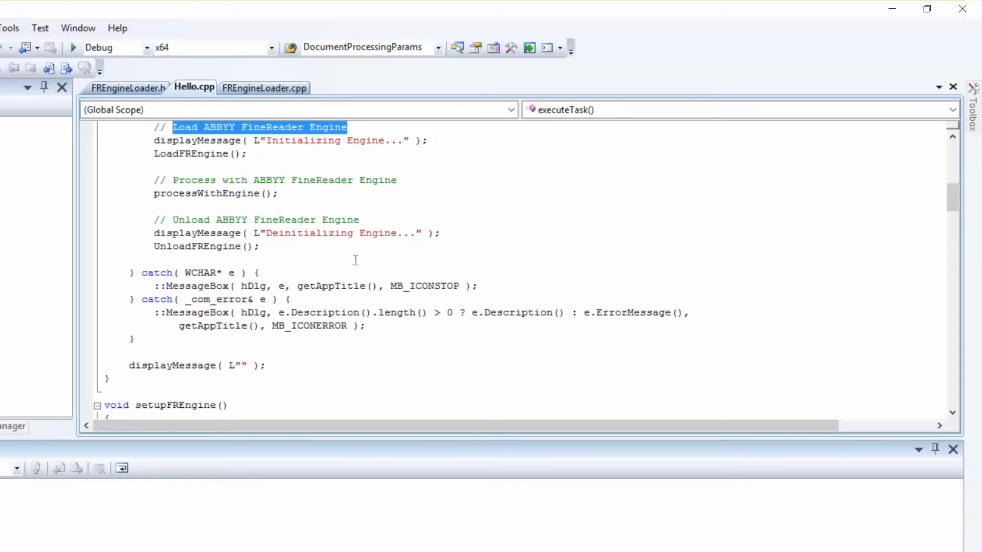
# Locate setupFREngine and select its LoadPredefinedProfile call for the DocumentConversion_Accuracy profile.
pyautogui.scroll(-3)
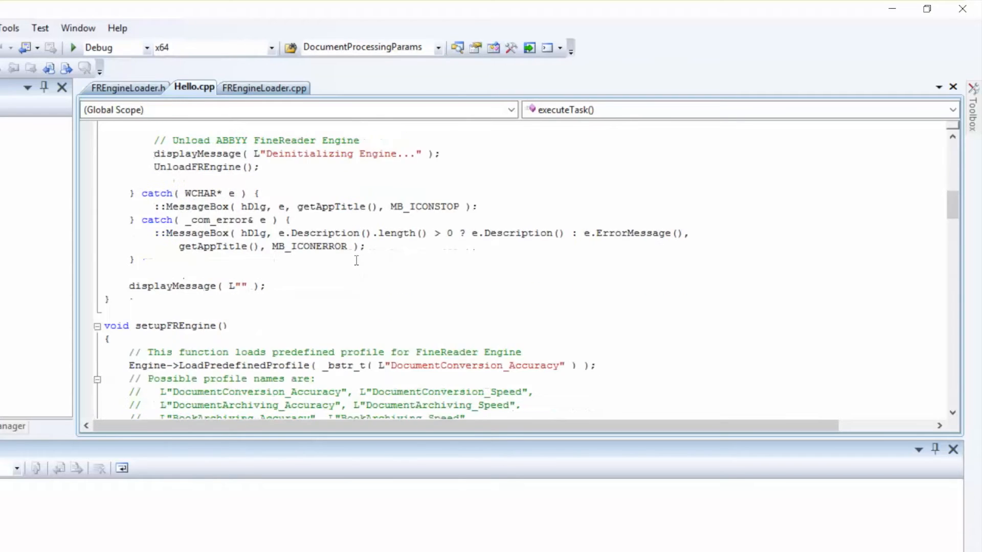
pyautogui.scroll(-3)
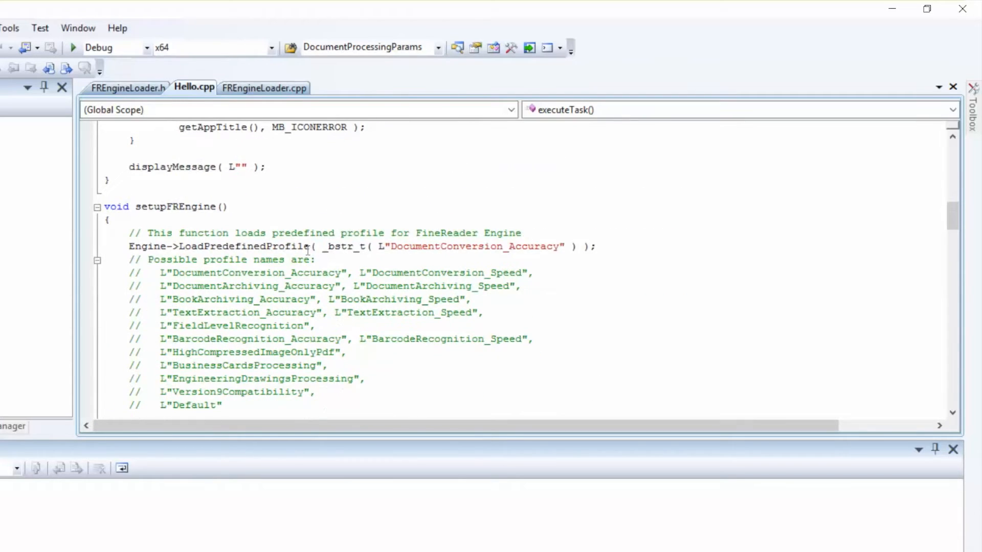
pyautogui.moveTo(285, 247)
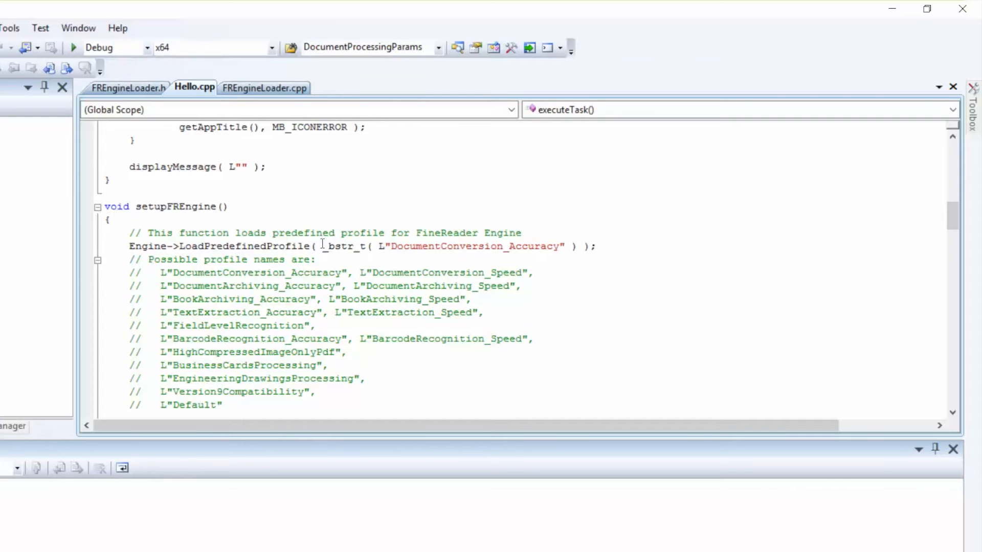
pyautogui.doubleClick(242, 246)
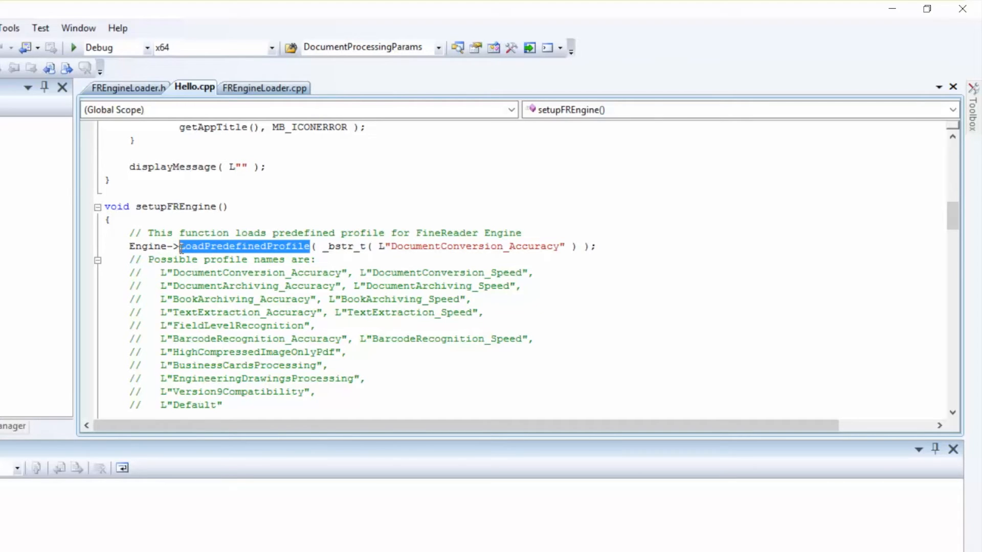
pyautogui.doubleClick(219, 272)
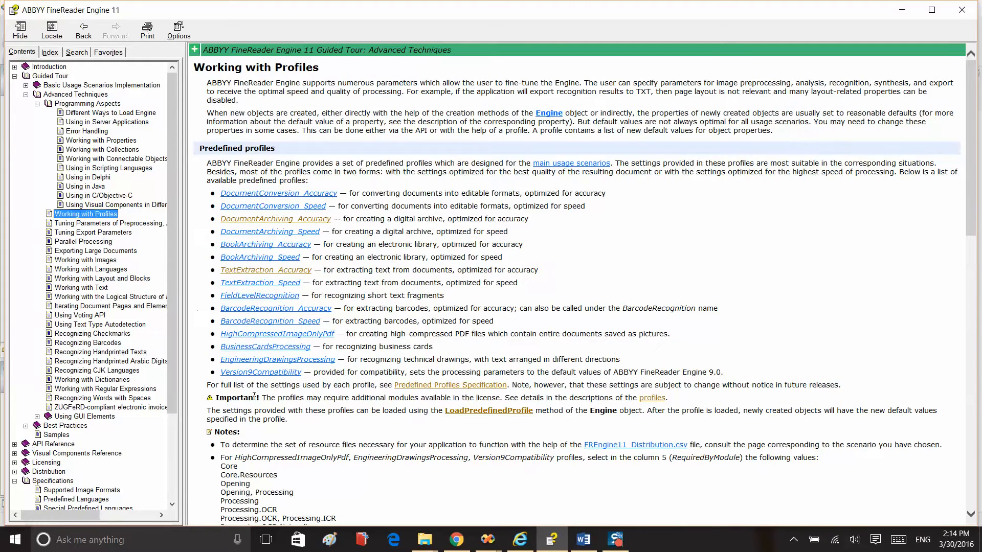
pyautogui.moveTo(487, 539)
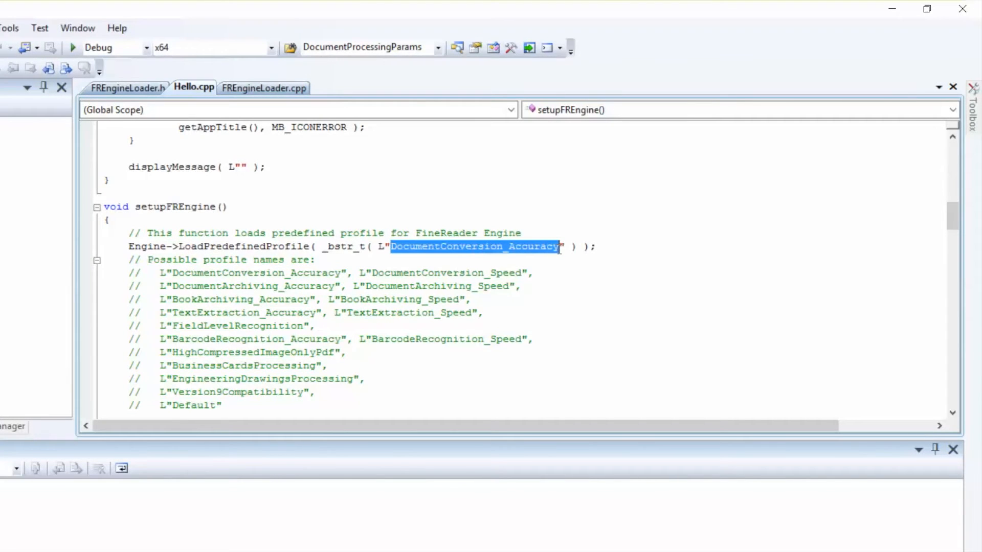
pyautogui.moveTo(482, 273)
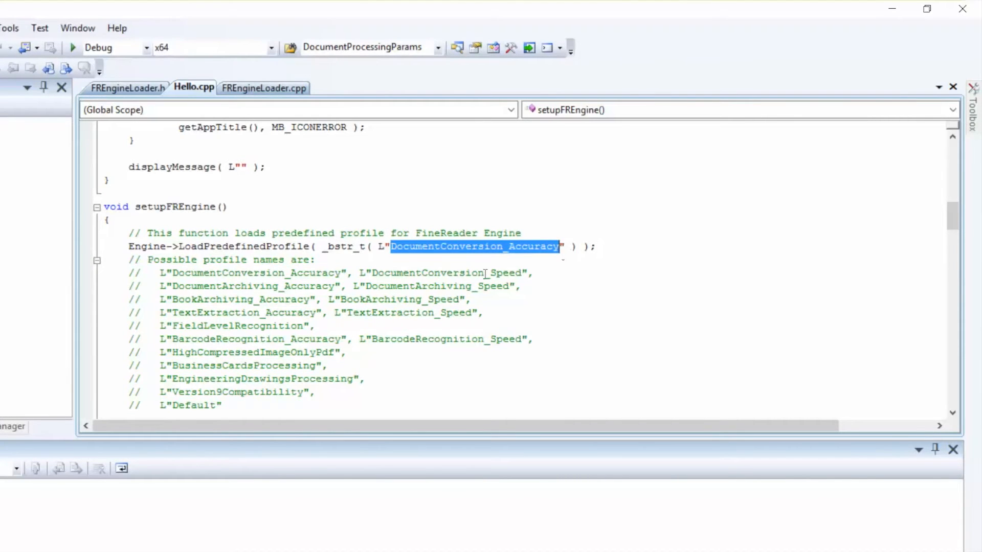
pyautogui.moveTo(460, 269)
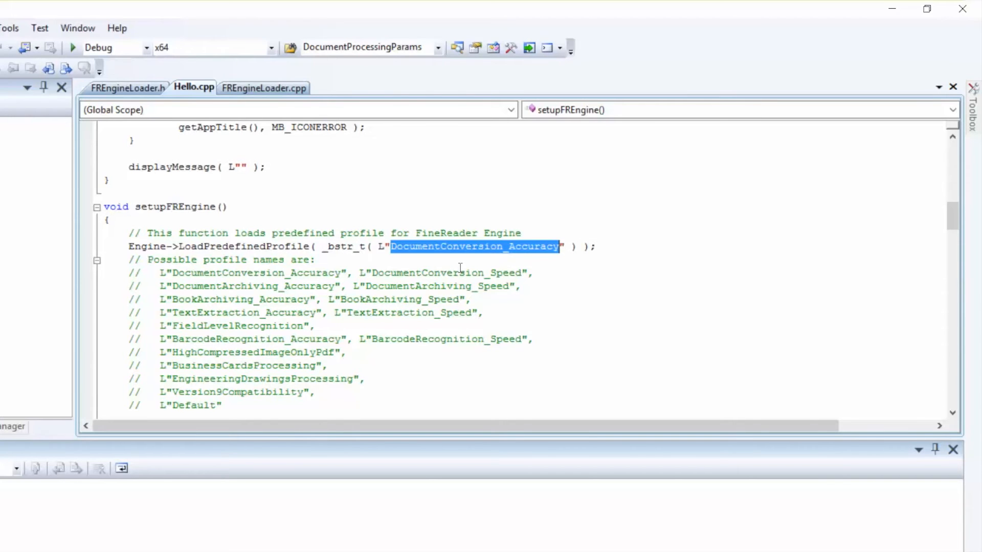
pyautogui.scroll(-3)
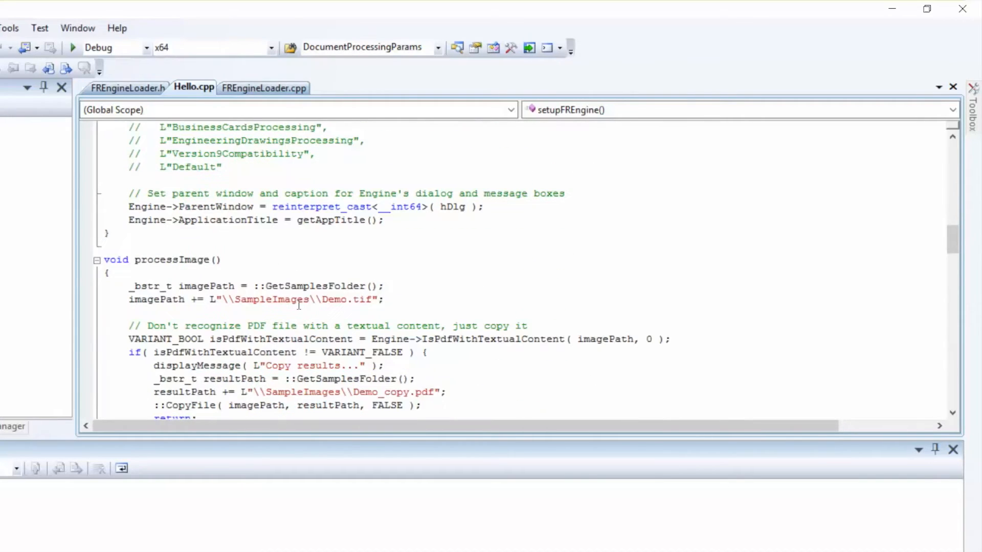
pyautogui.tripleClick(256, 299)
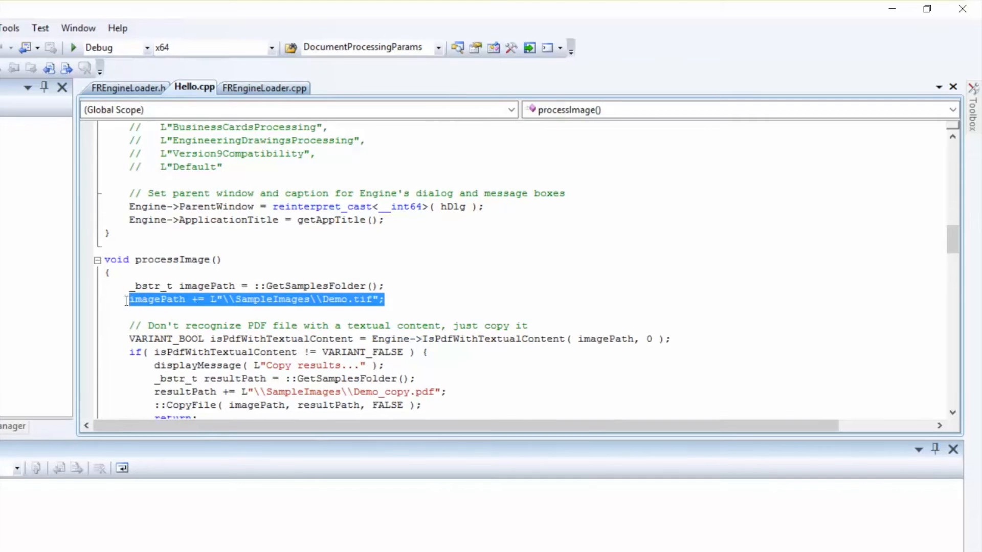
pyautogui.scroll(-3)
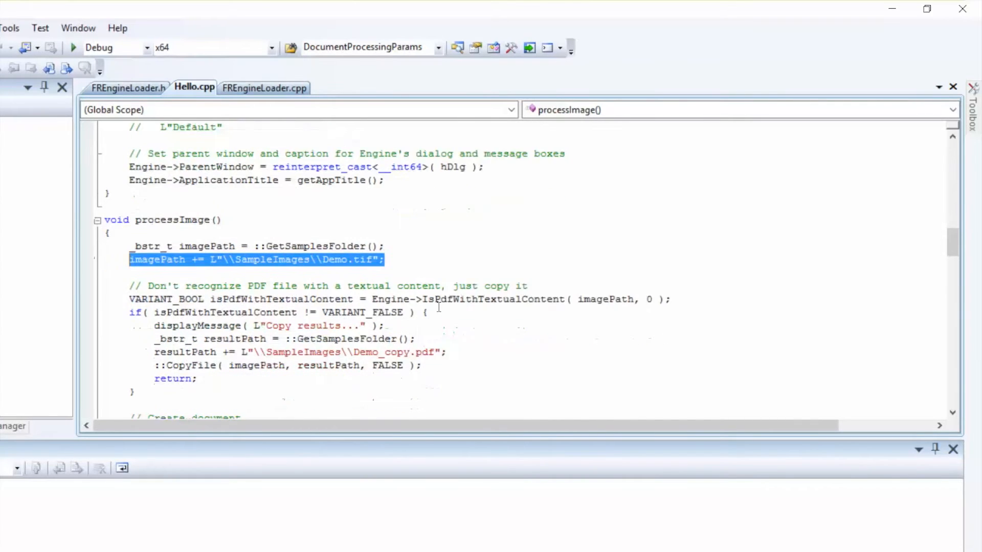
pyautogui.scroll(-3)
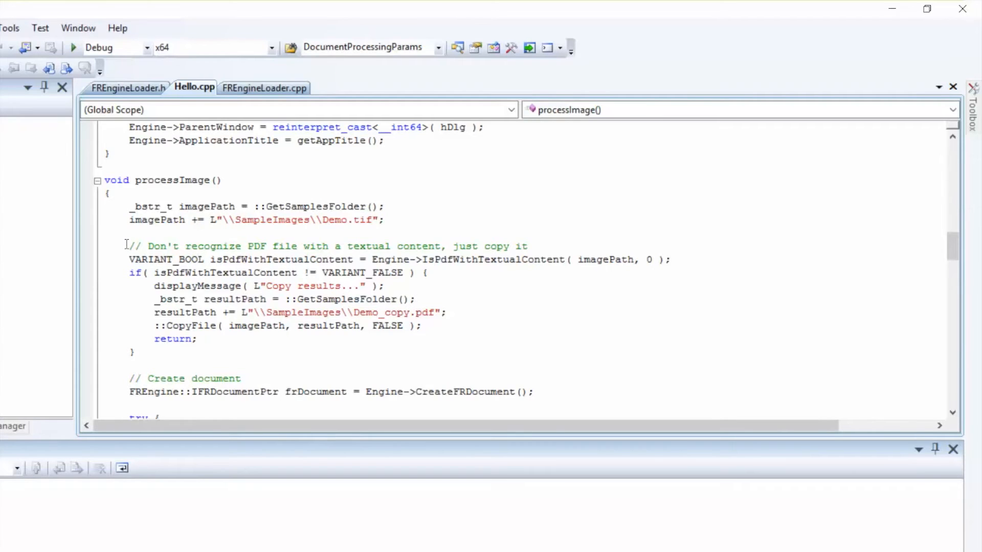
pyautogui.moveTo(400, 239)
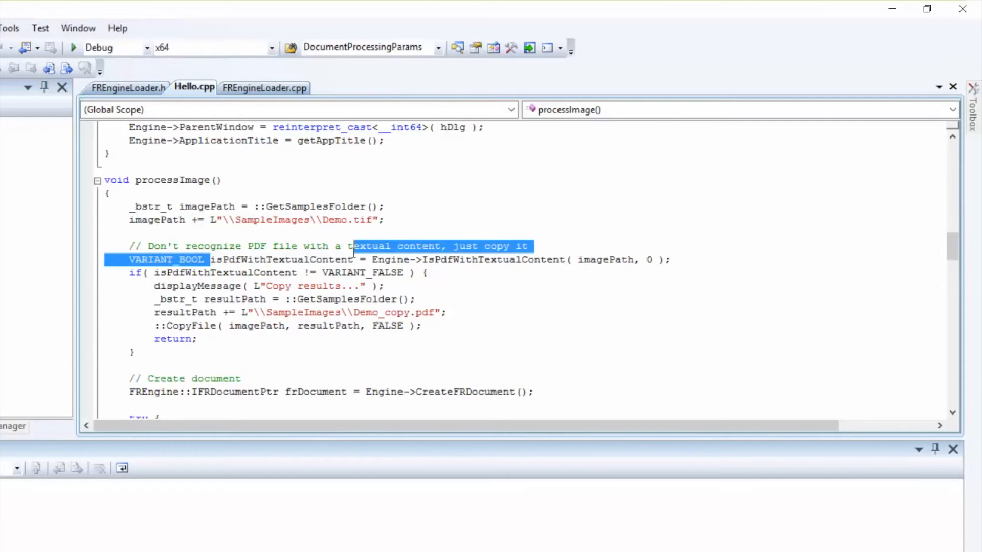
pyautogui.doubleClick(280, 259)
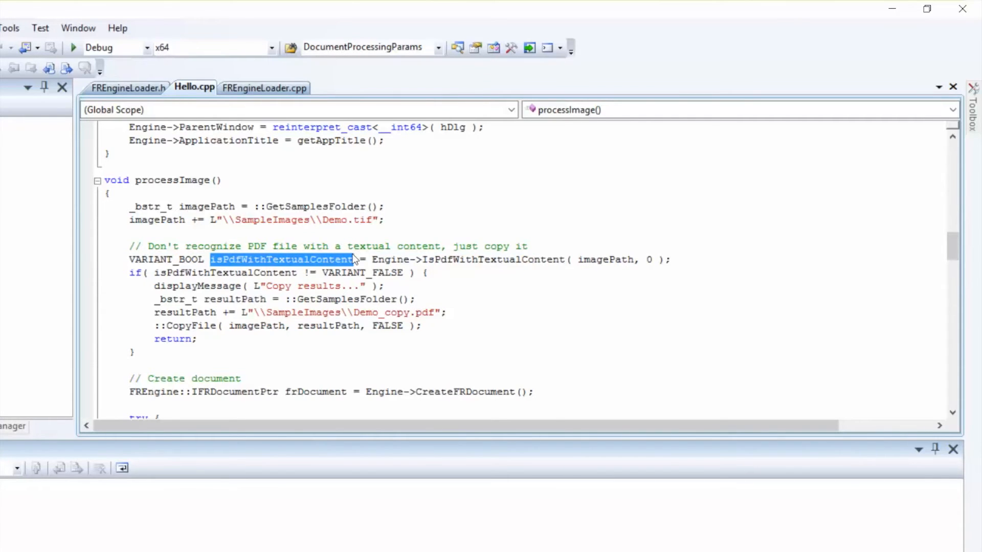
pyautogui.scroll(-3)
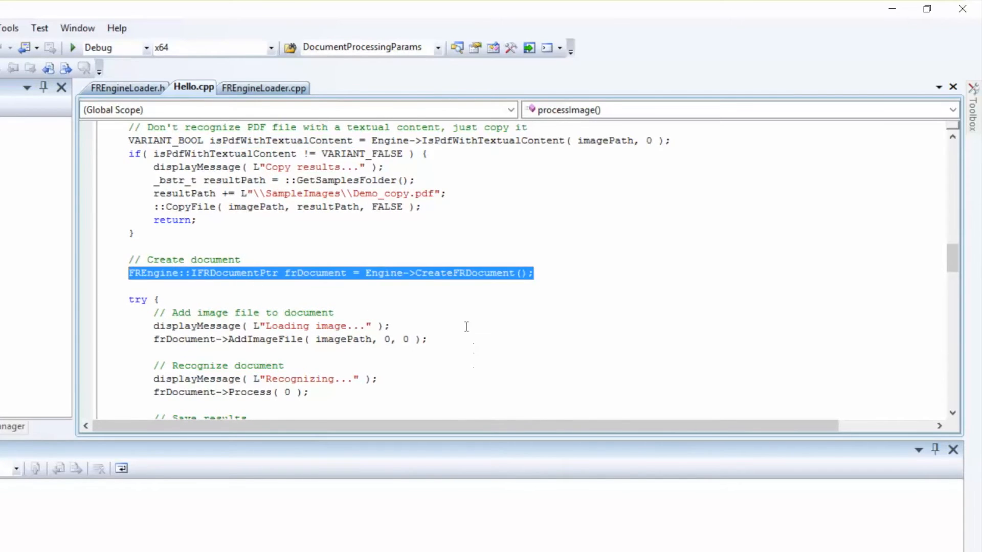
pyautogui.scroll(-3)
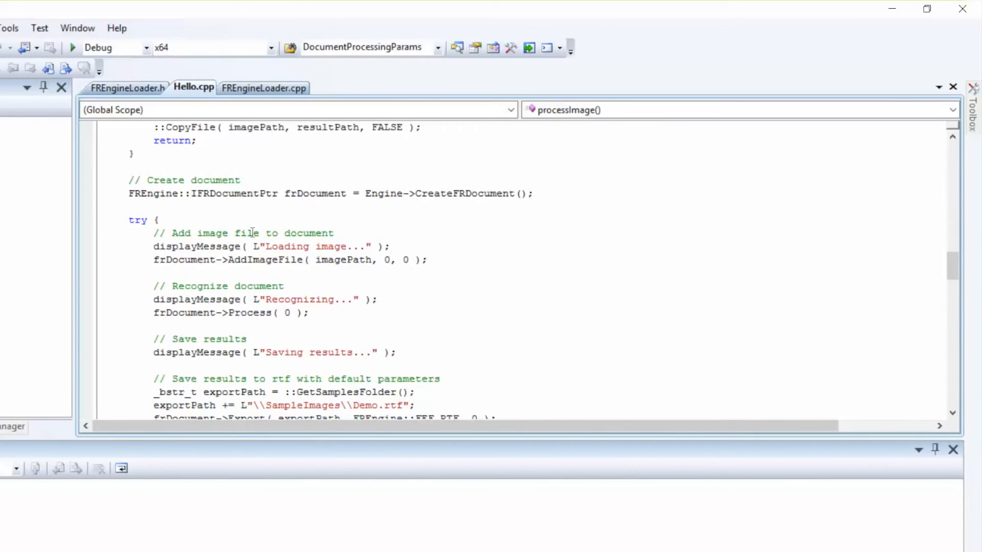
pyautogui.scroll(-3)
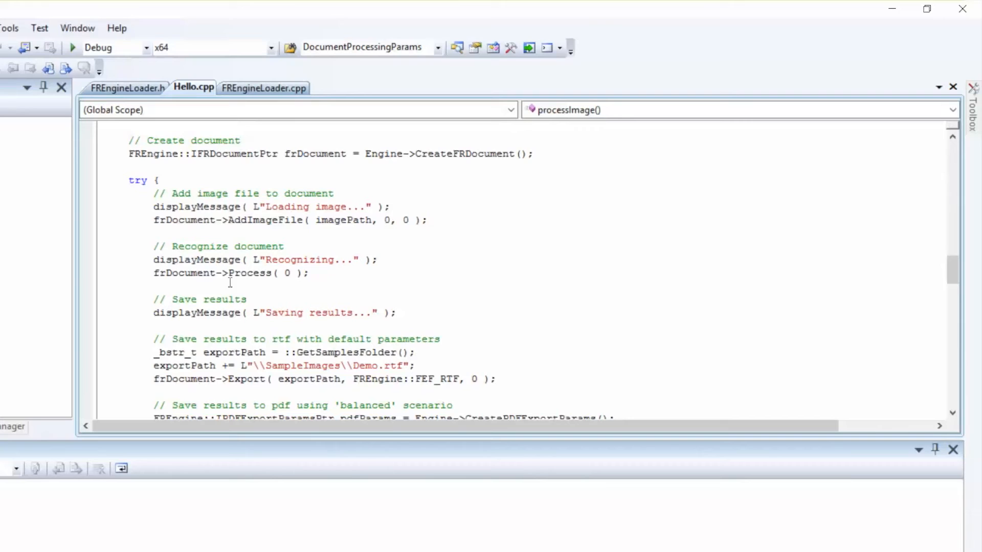
pyautogui.moveTo(251, 272)
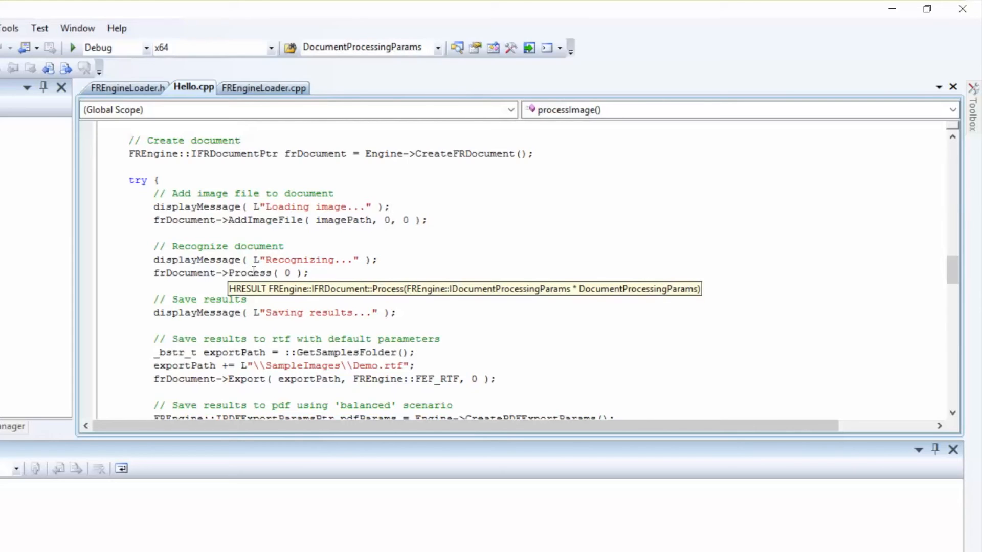
pyautogui.click(390, 207)
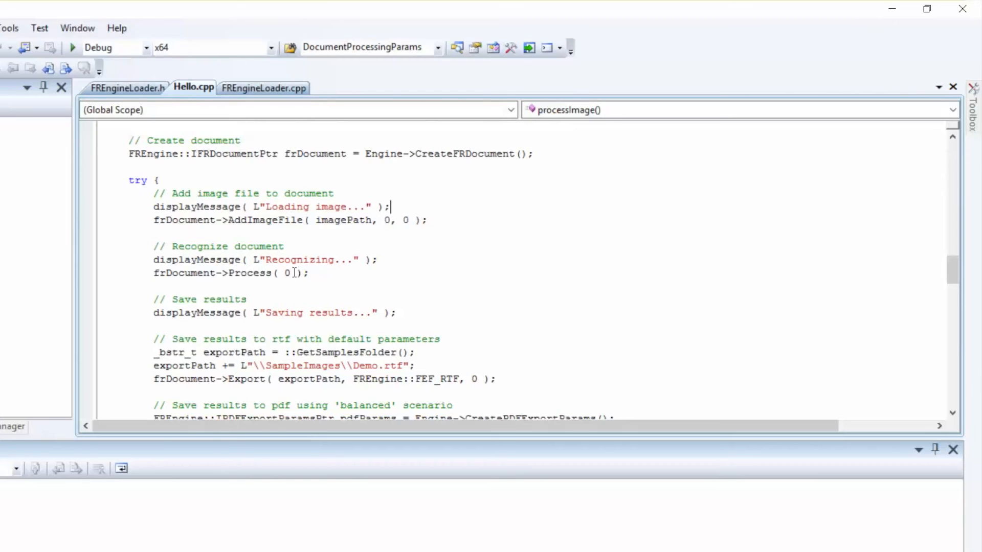
pyautogui.scroll(-3)
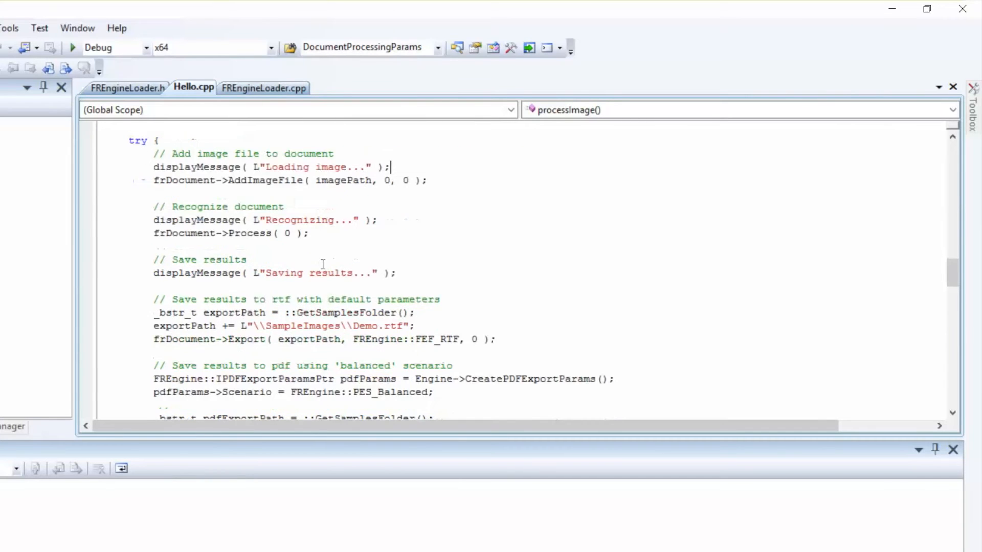
pyautogui.moveTo(199, 272)
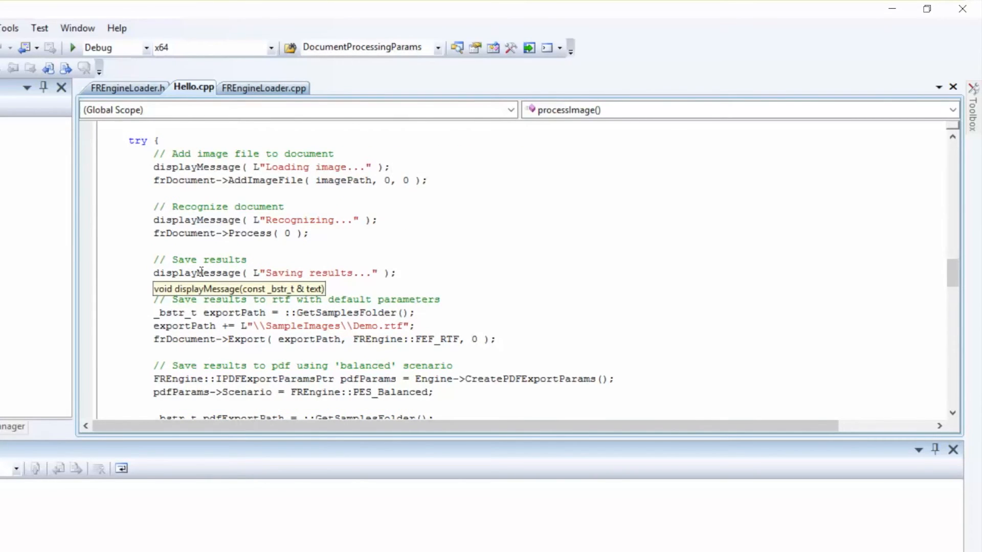
pyautogui.moveTo(257, 306)
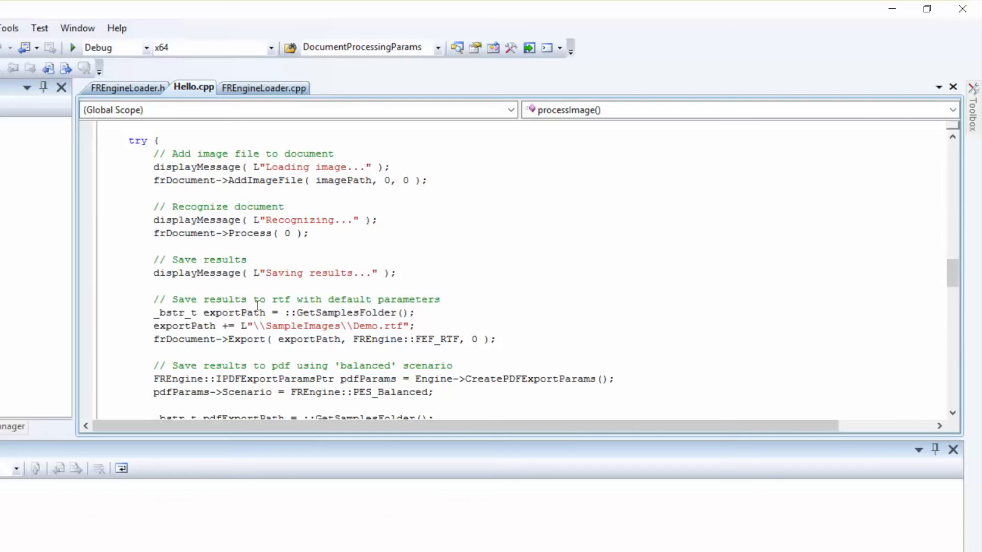
pyautogui.doubleClick(245, 340)
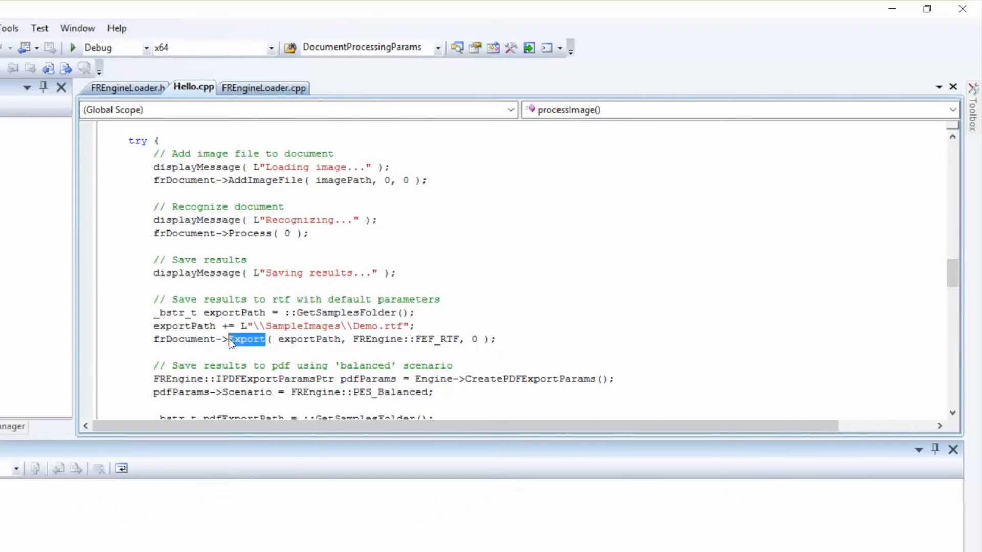
pyautogui.moveTo(232, 342)
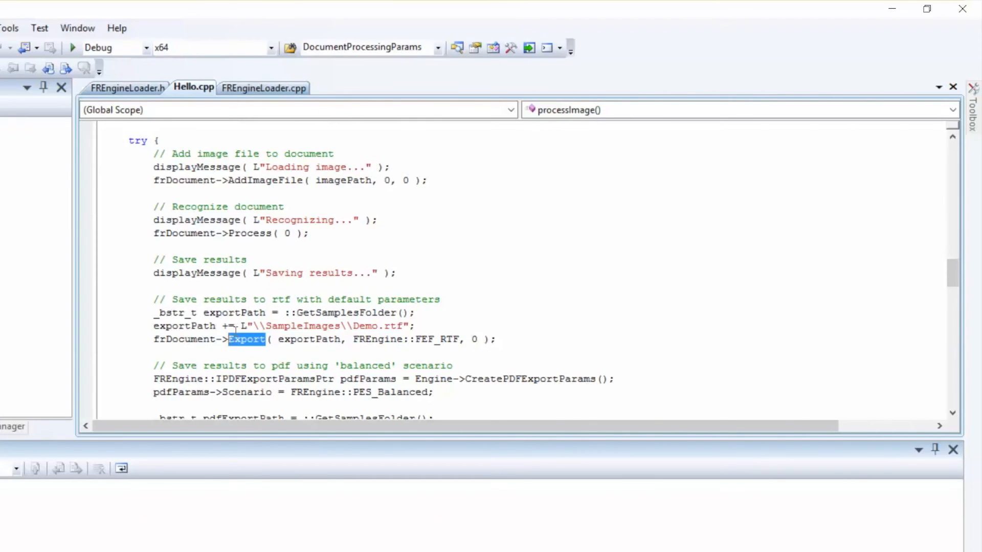
pyautogui.moveTo(445, 328)
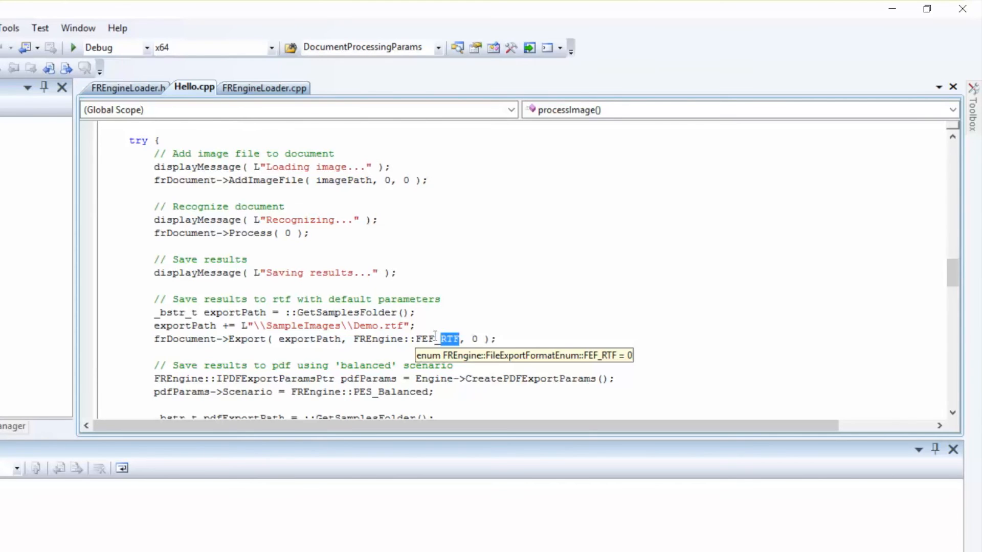
pyautogui.moveTo(389, 338)
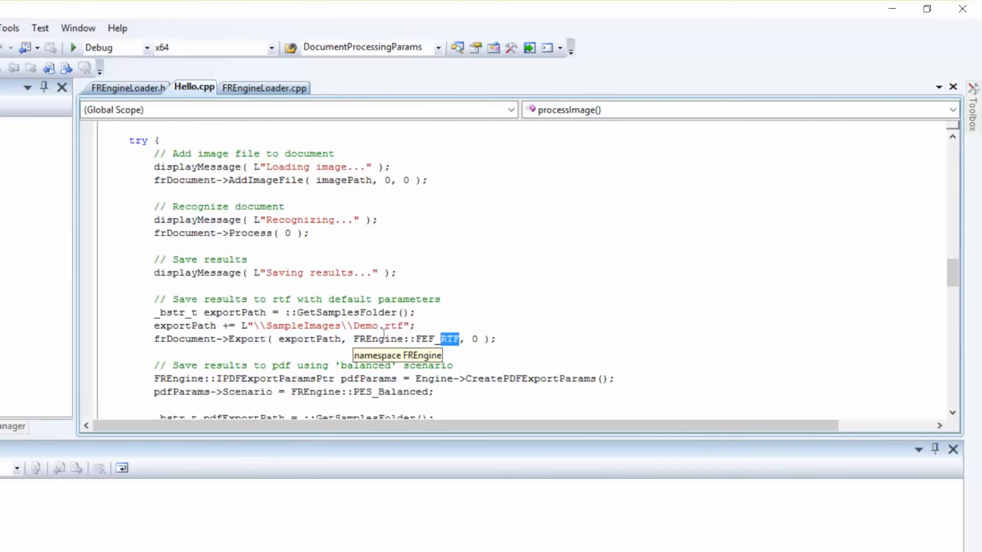
pyautogui.scroll(-3)
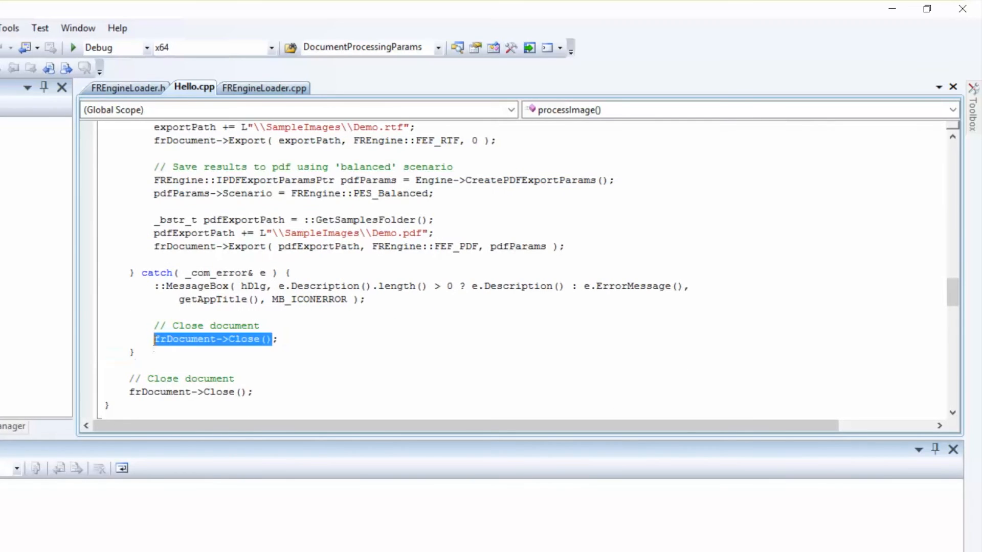
# Start debugging with F5 so the Hello sample builds and its dialog appears.
pyautogui.scroll(3)
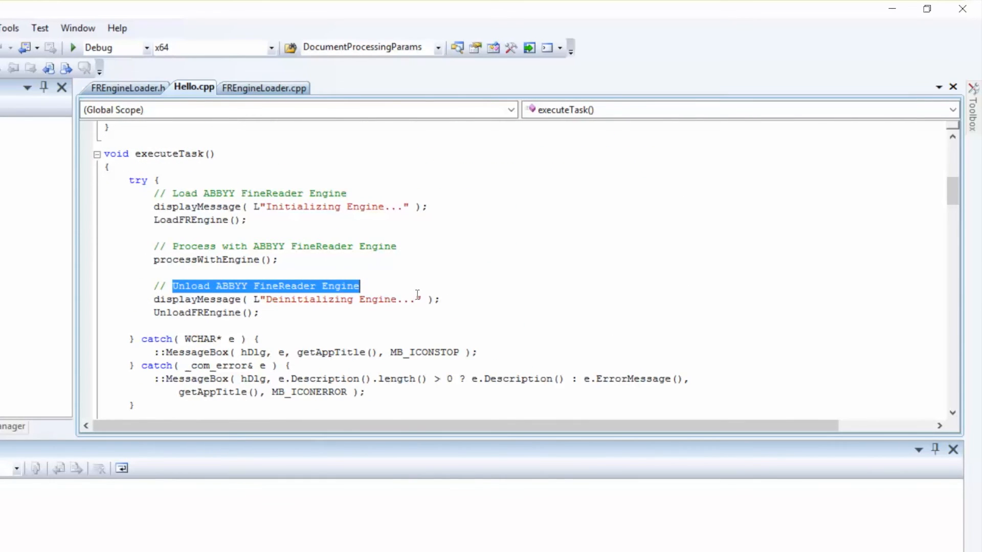
pyautogui.click(121, 24)
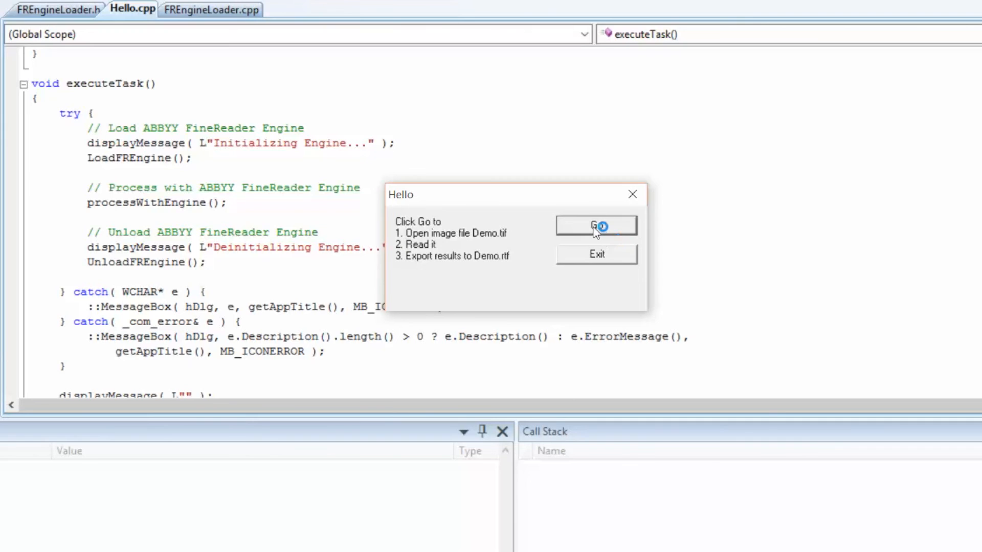
# Run Go in the Hello dialog to recognize Demo.tif and export Demo.rtf.
pyautogui.click(595, 225)
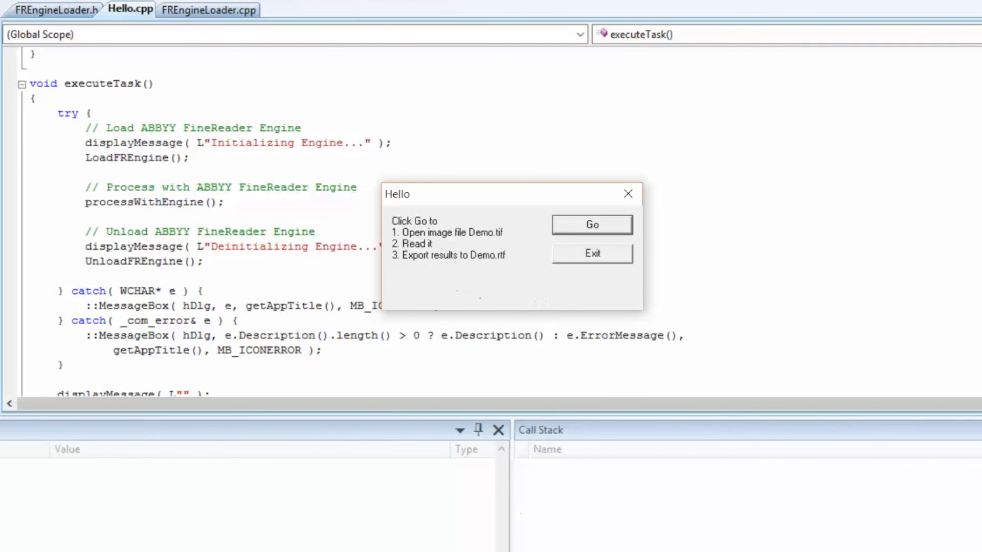
# Open the Demo results from the Hello dialog for comparison with the original image.
pyautogui.click(590, 224)
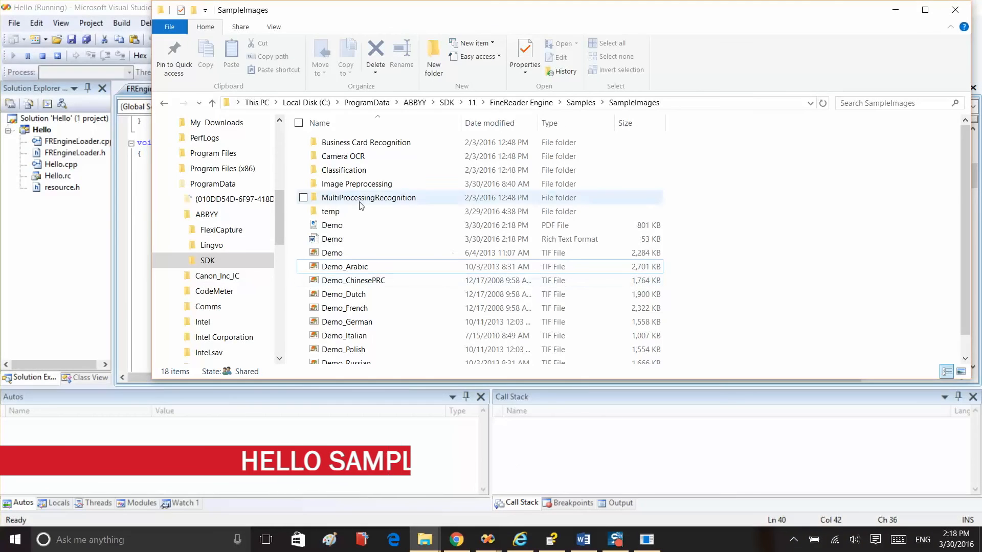
pyautogui.moveTo(332, 257)
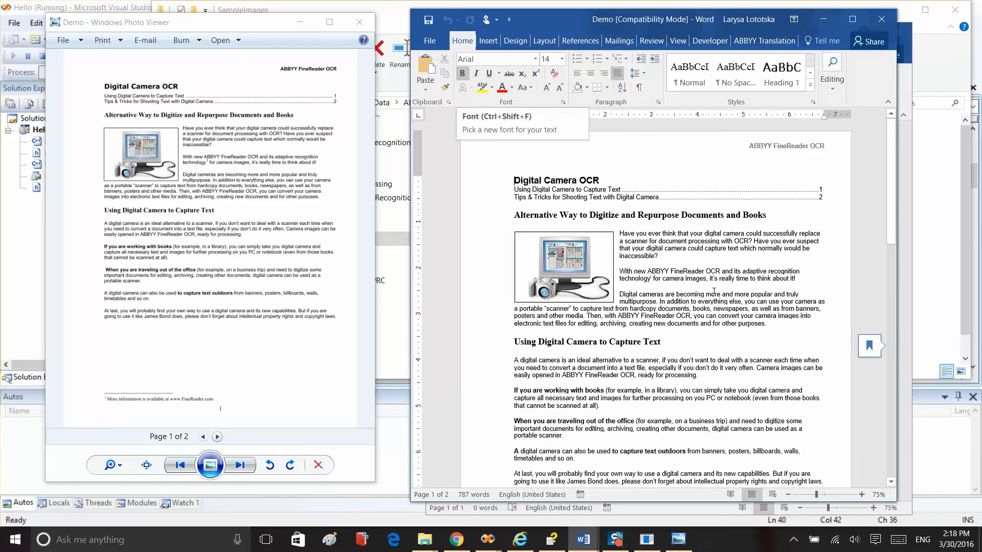
pyautogui.scroll(-3)
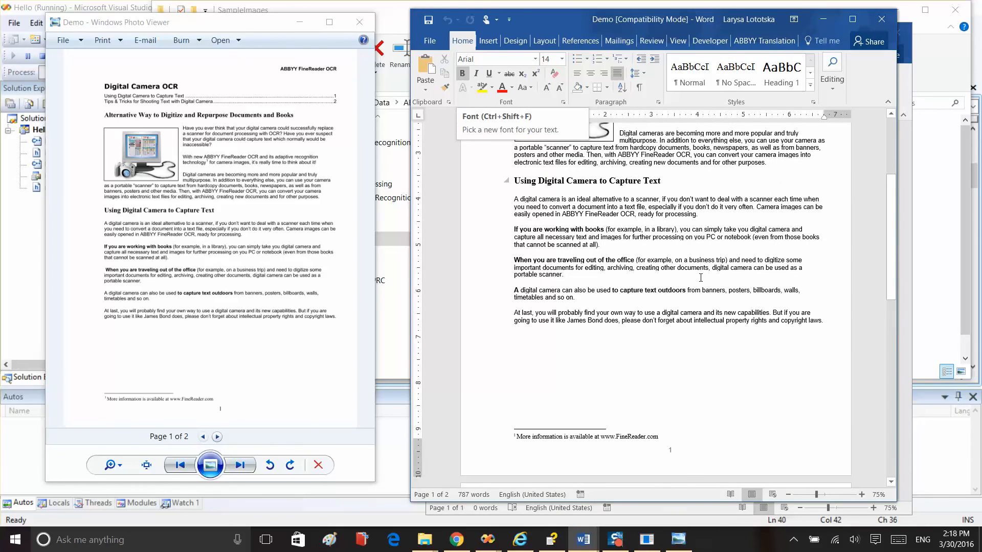
pyautogui.scroll(-3)
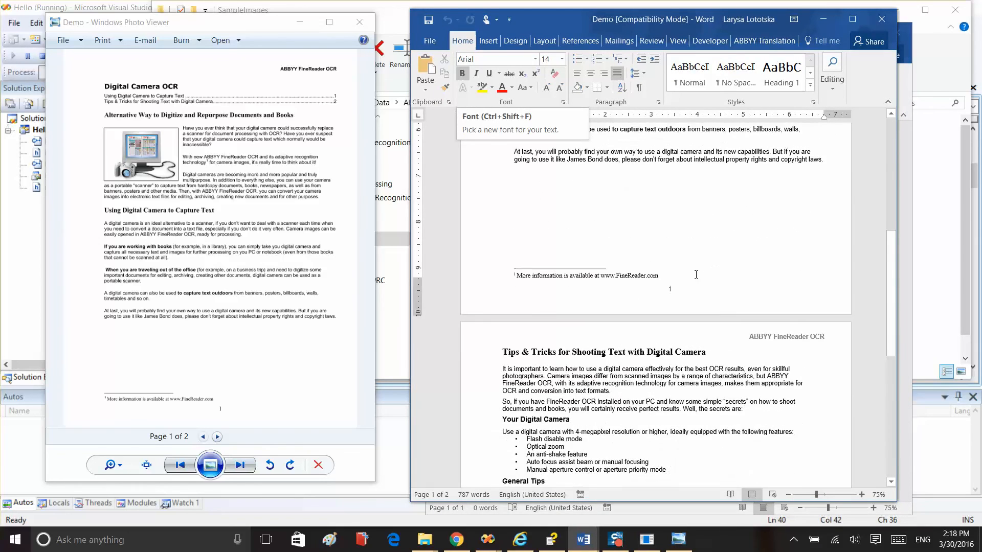